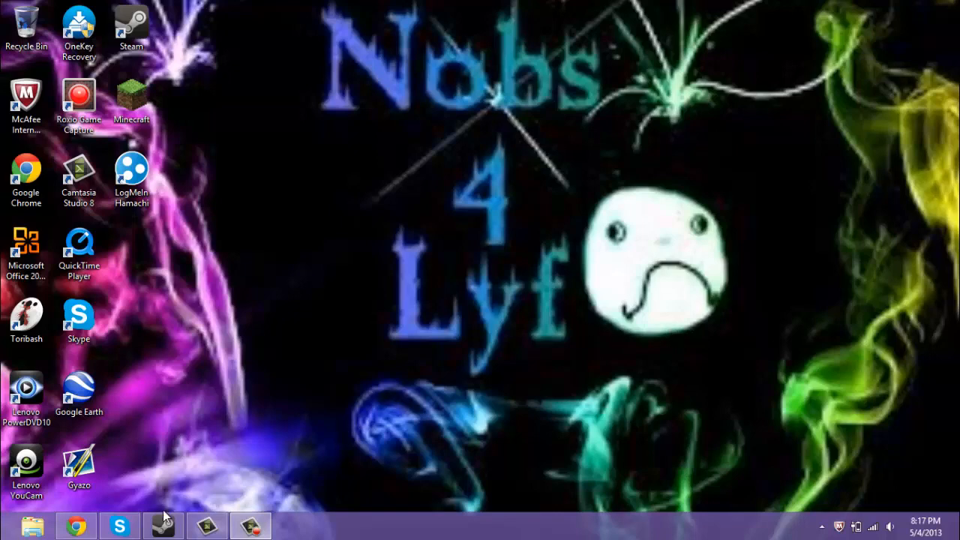
# Step: Show the Steam Library, check the friends list for who is online, then dismiss it
pyautogui.click(162, 526)
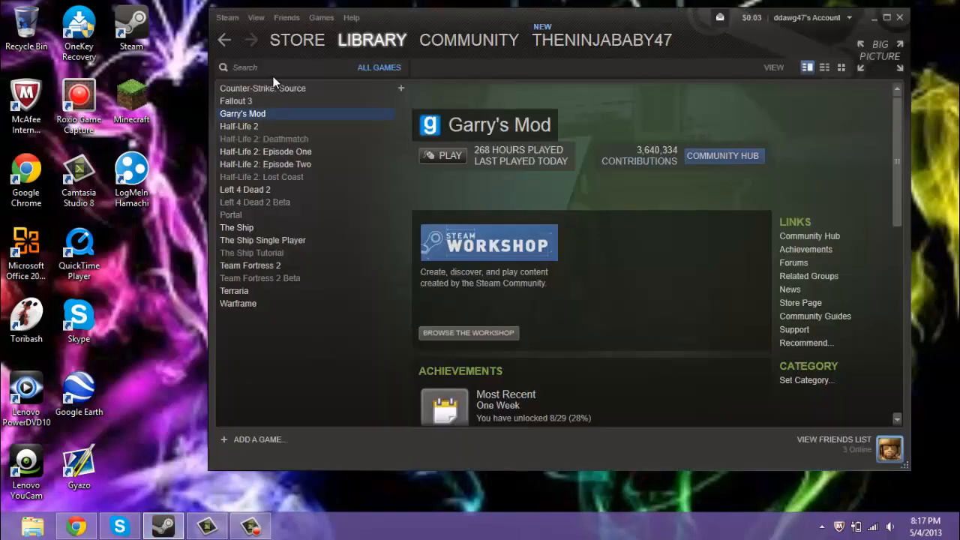
pyautogui.moveTo(833, 438)
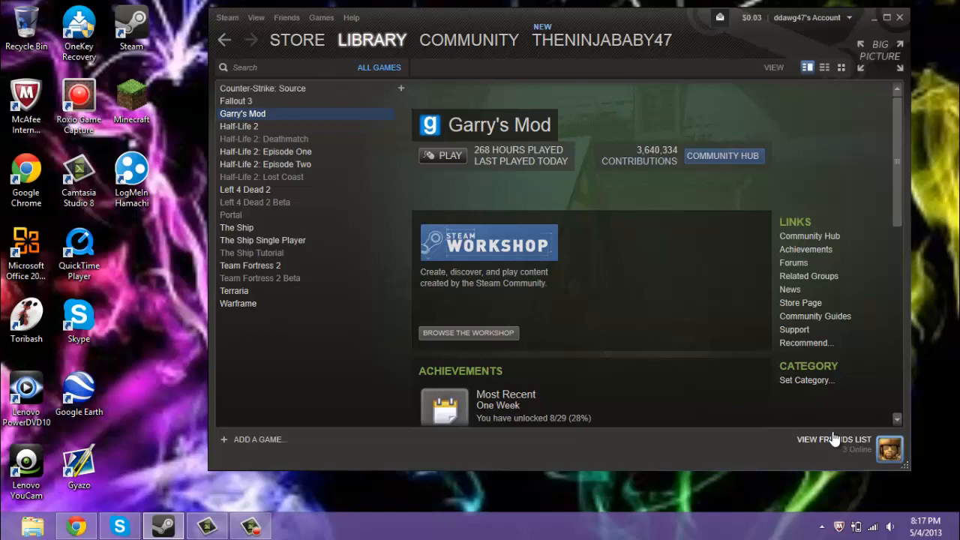
pyautogui.click(834, 438)
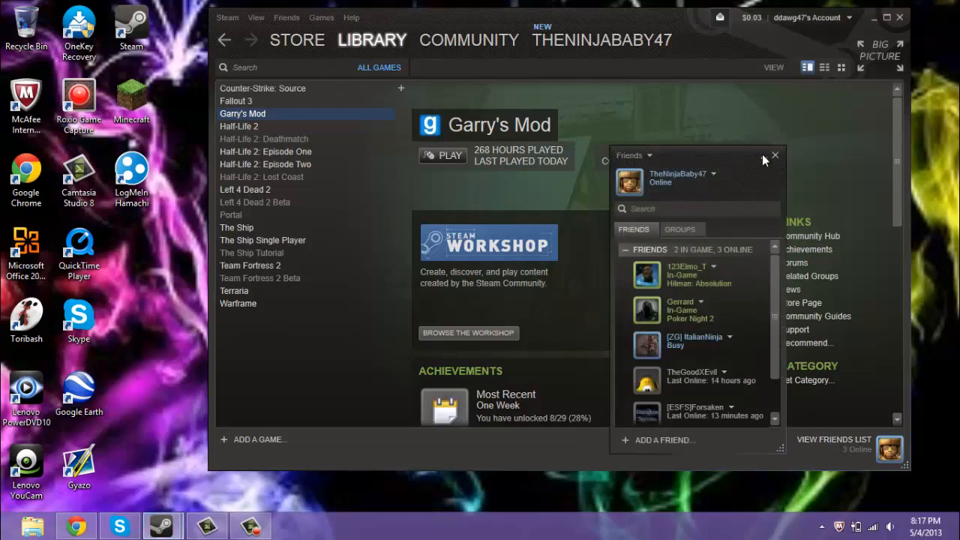
pyautogui.click(775, 155)
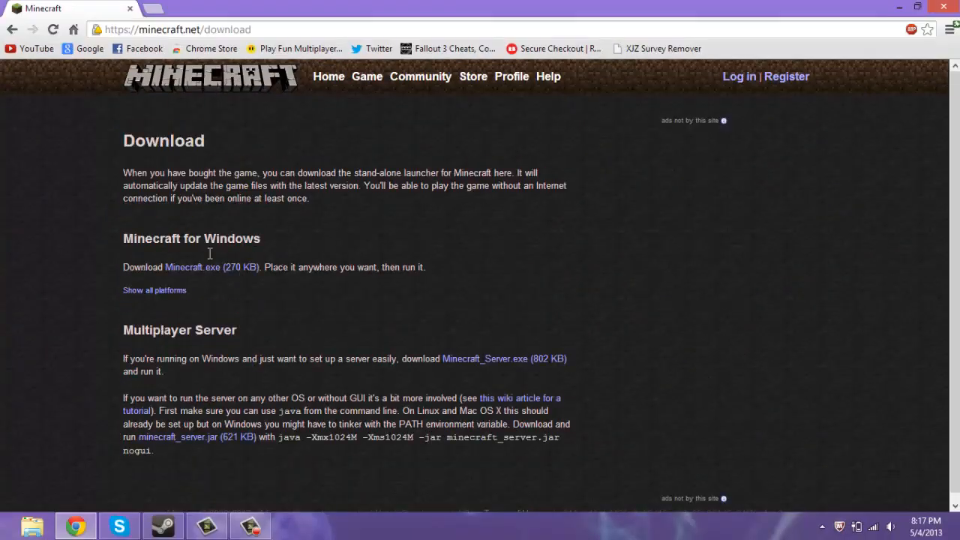
# Step: Save Minecraft.exe for Windows from the download page into the Downloads folder
pyautogui.click(192, 267)
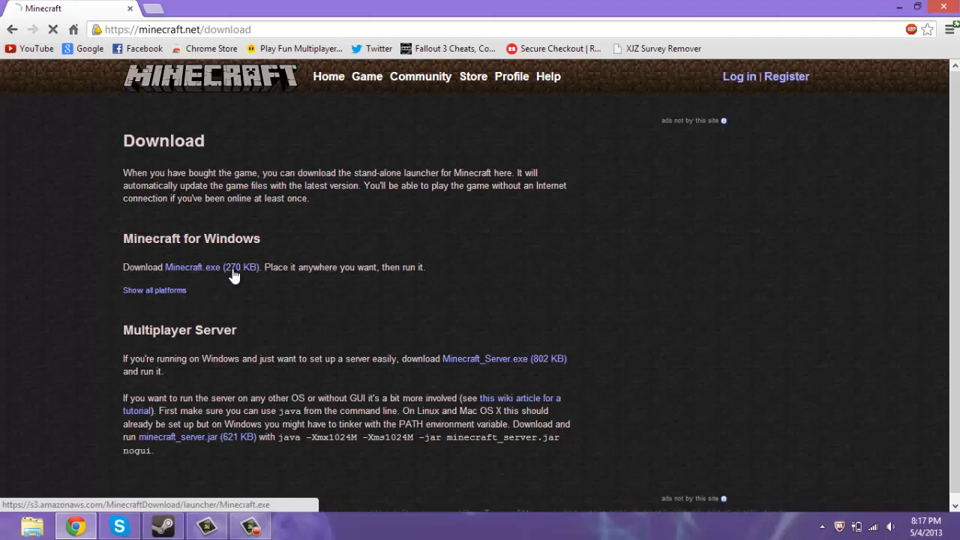
pyautogui.click(192, 267)
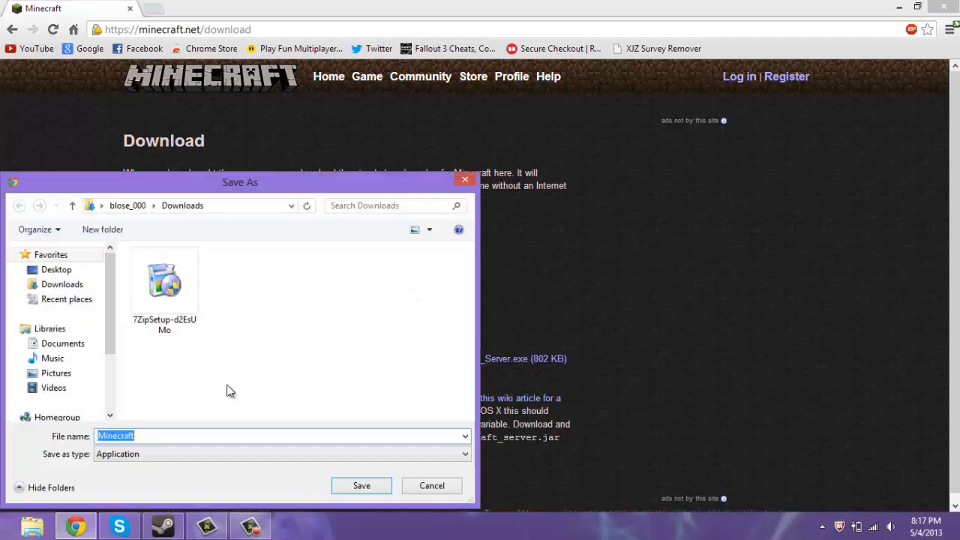
pyautogui.click(360, 487)
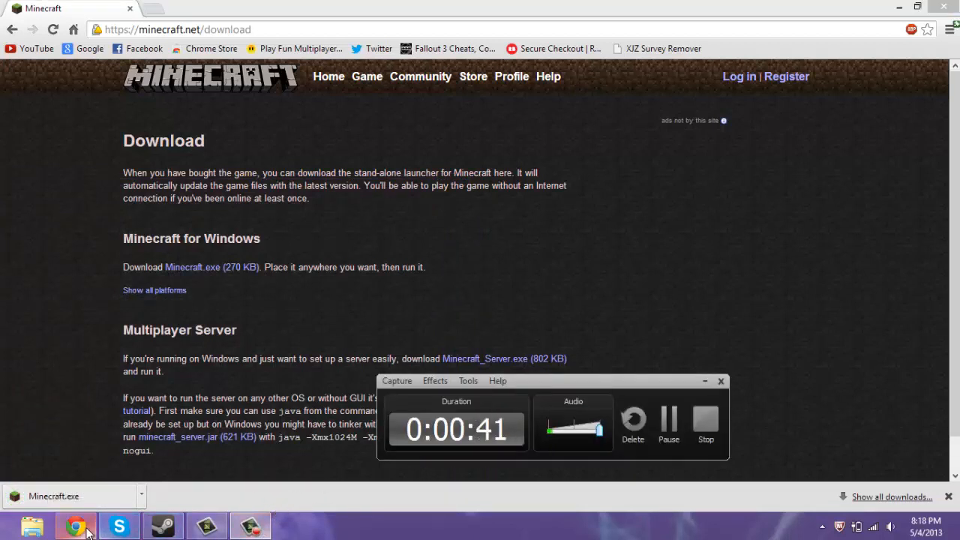
pyautogui.moveTo(163, 525)
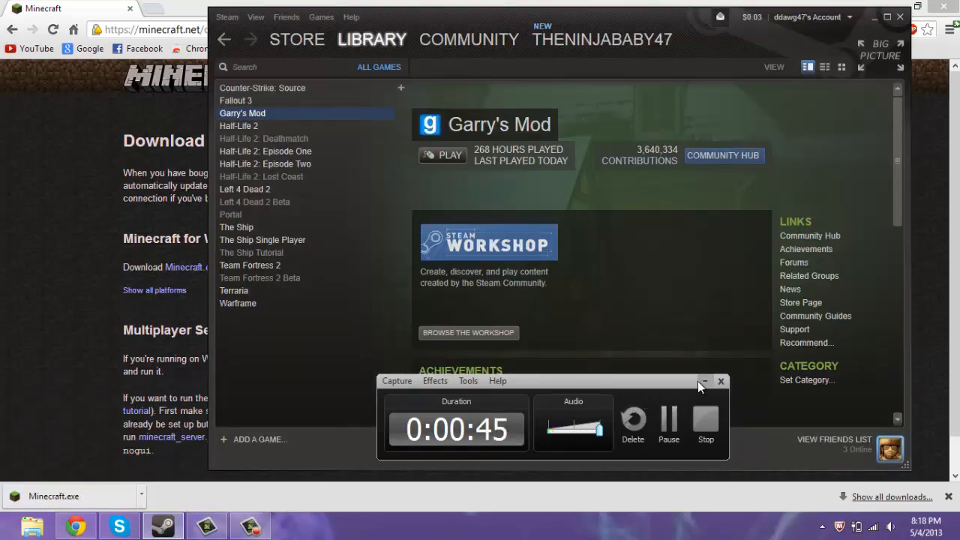
# Step: Add the downloaded Minecraft.exe from Downloads to the library as a non-Steam game
pyautogui.click(704, 381)
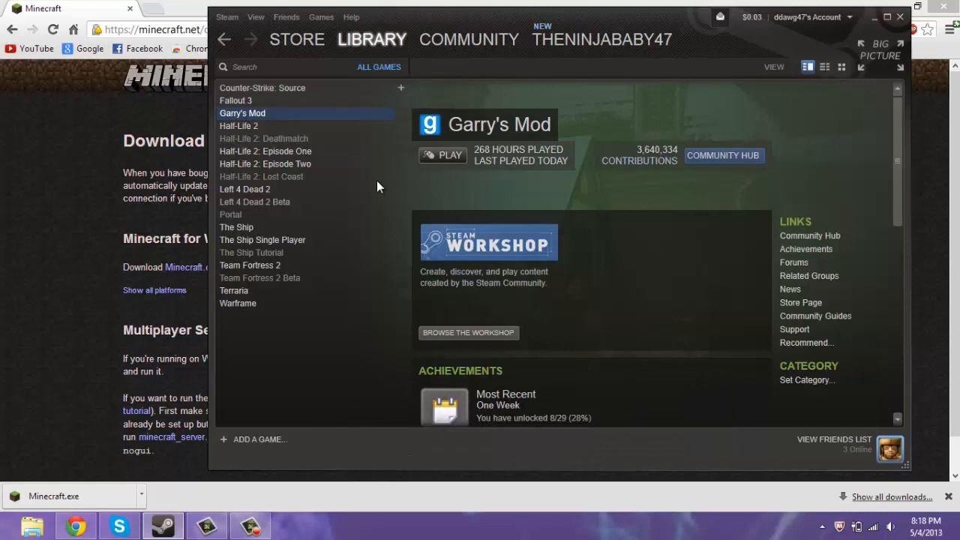
pyautogui.moveTo(297, 291)
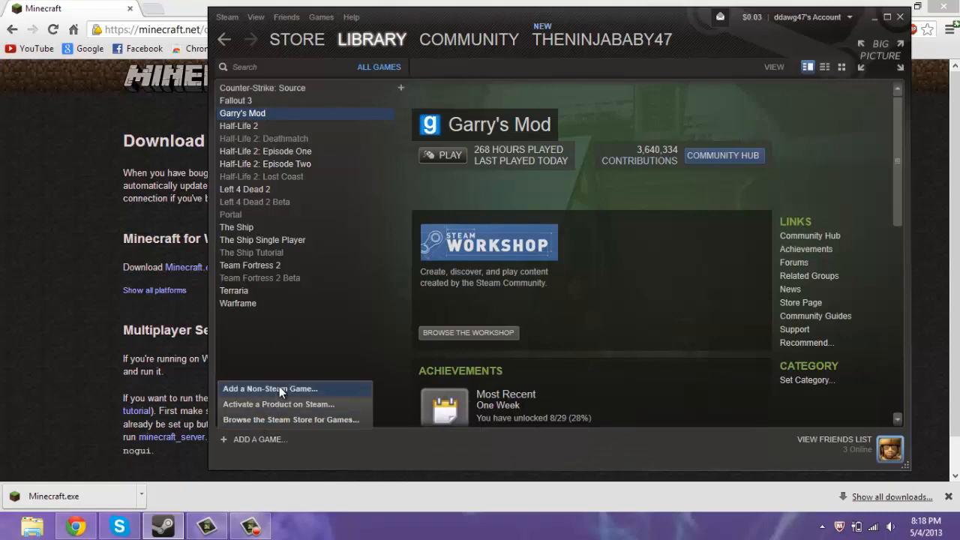
pyautogui.click(270, 389)
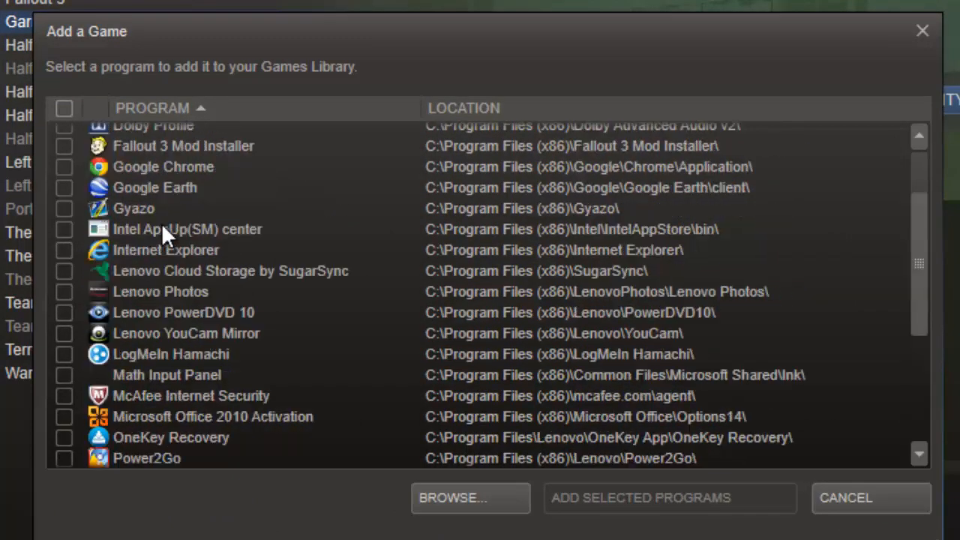
pyautogui.scroll(-3)
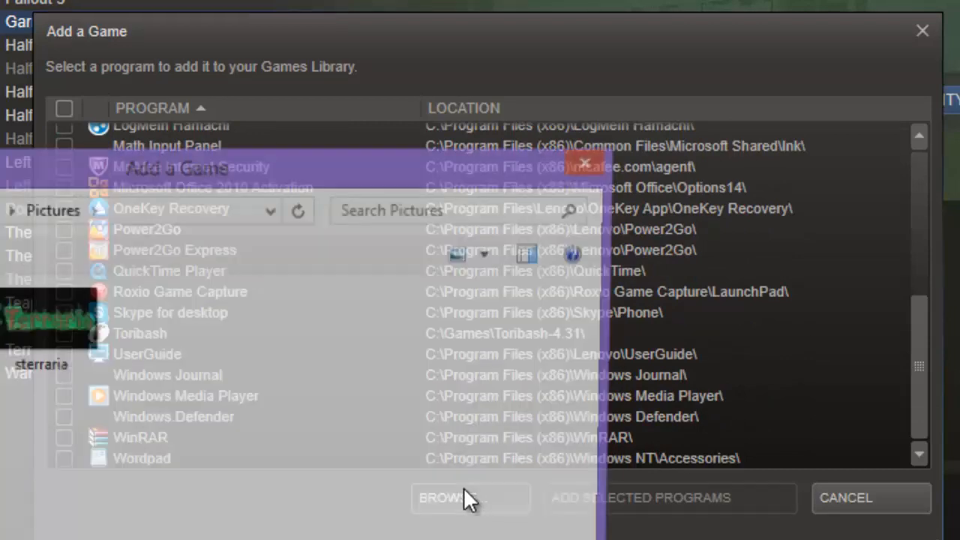
pyautogui.click(470, 498)
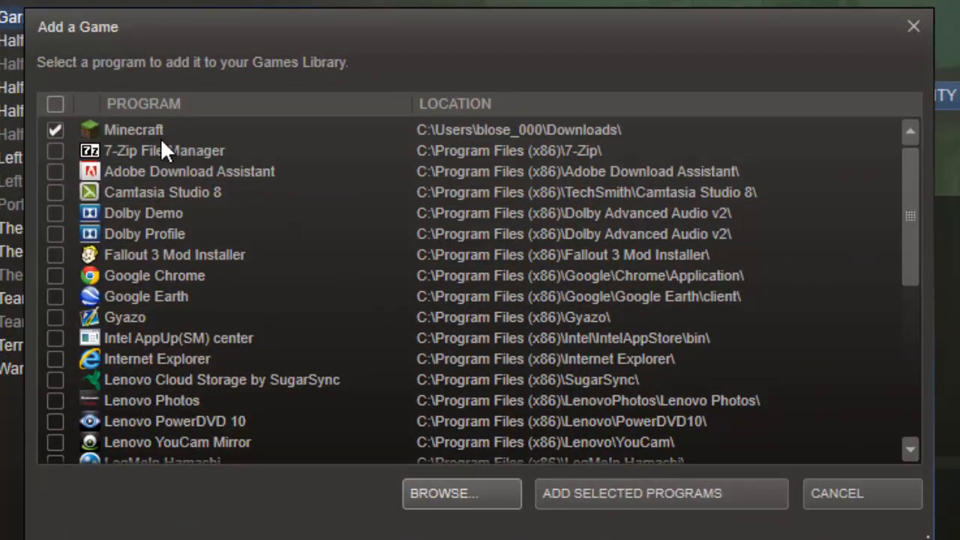
pyautogui.click(837, 492)
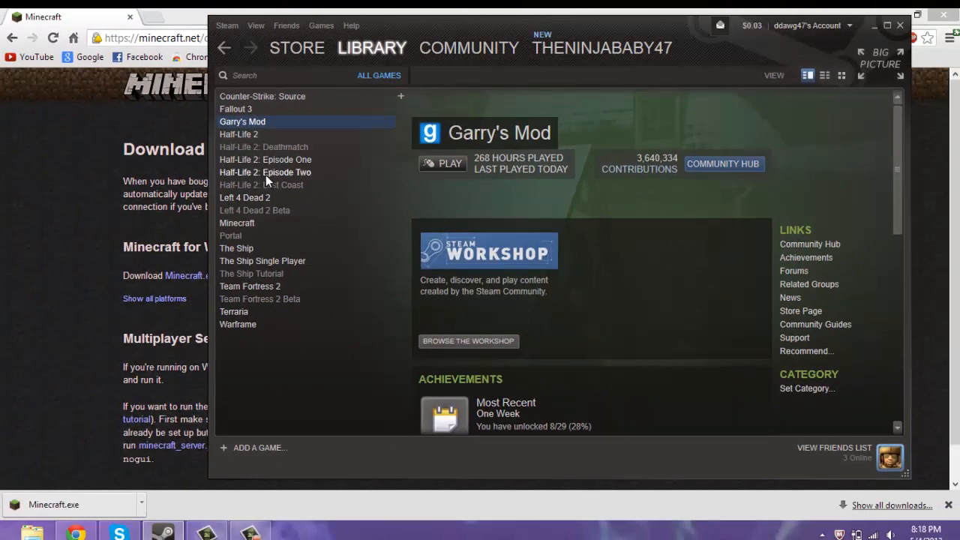
# Step: Select Minecraft's non-Steam shortcut page in the Library and start it with Play
pyautogui.click(237, 222)
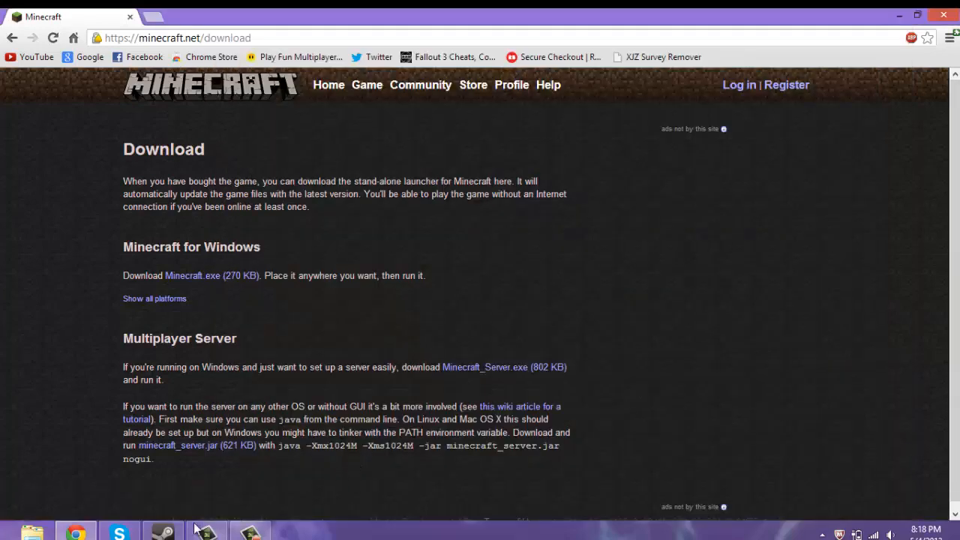
pyautogui.click(162, 531)
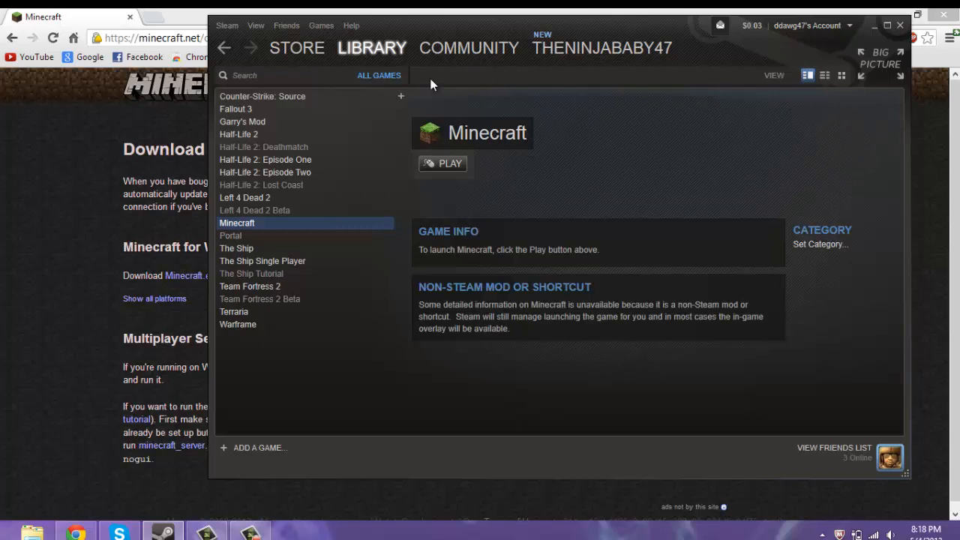
pyautogui.moveTo(441, 171)
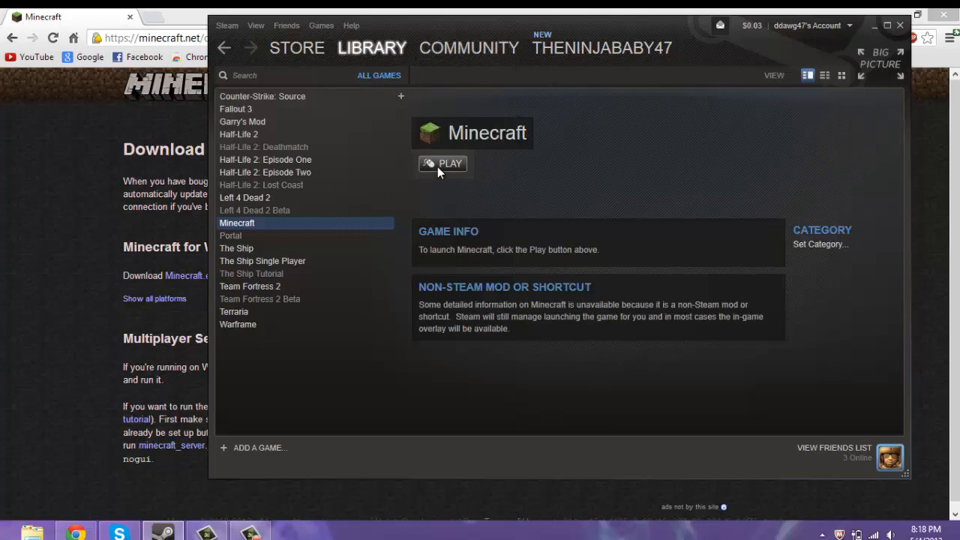
pyautogui.click(834, 447)
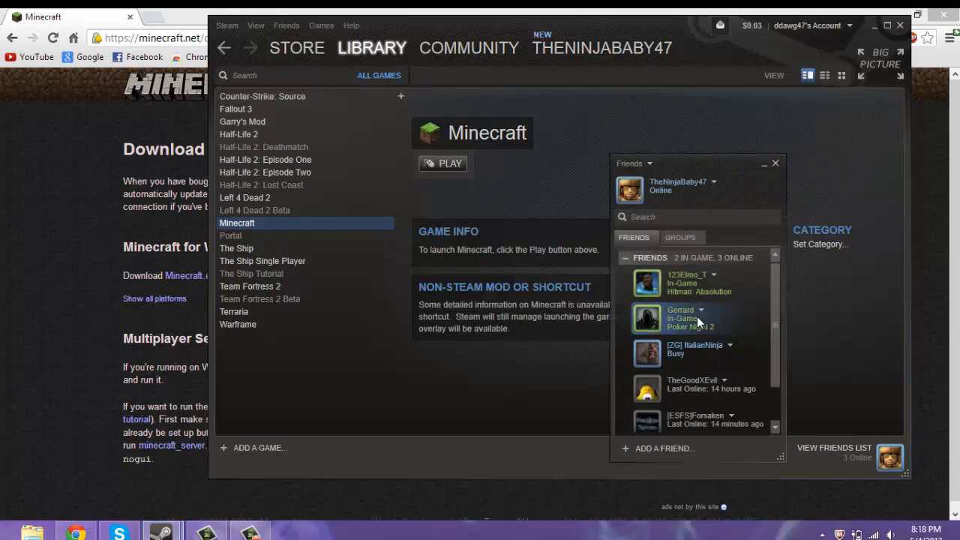
pyautogui.moveTo(689, 288)
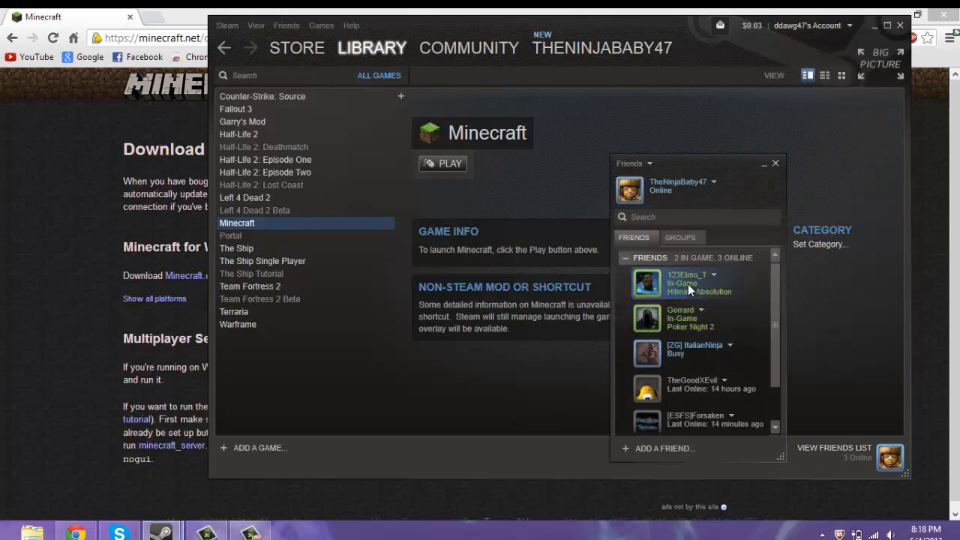
pyautogui.moveTo(704, 318)
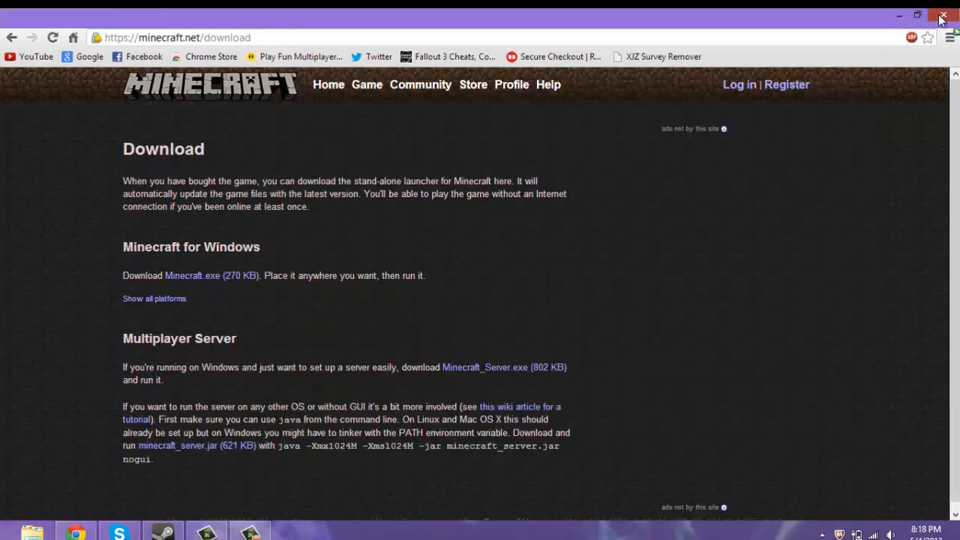
# Step: Minimize Chrome and bring up the Windows 8 Start screen
pyautogui.click(943, 16)
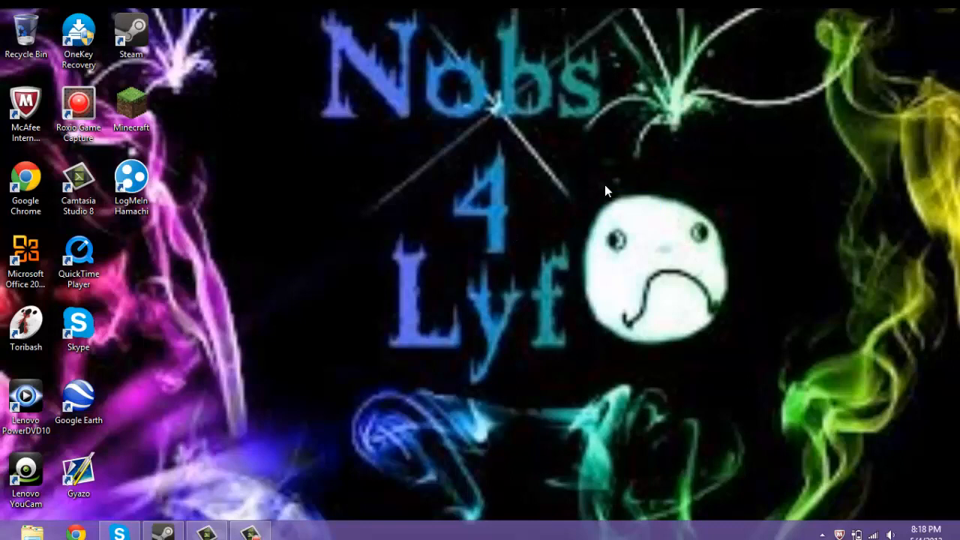
pyautogui.moveTo(557, 194)
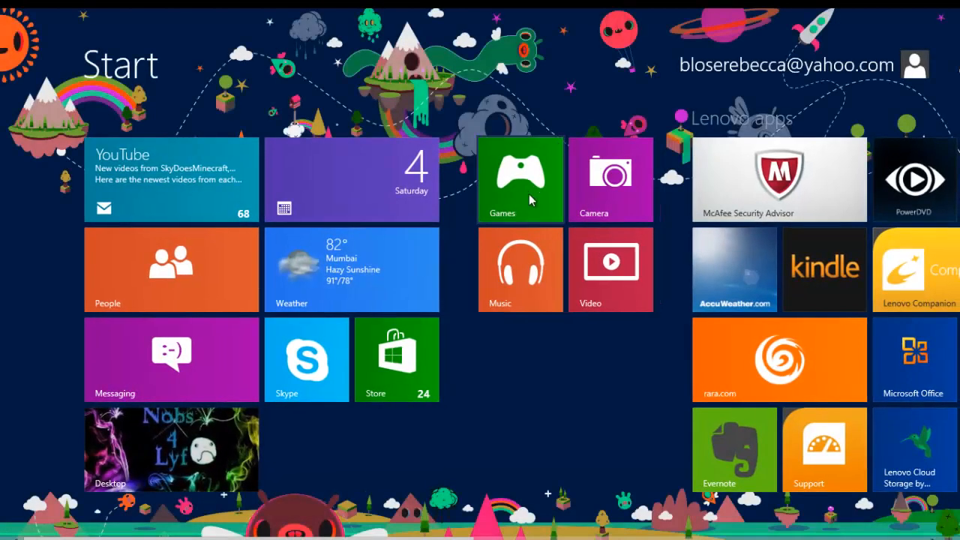
pyautogui.moveTo(523, 195)
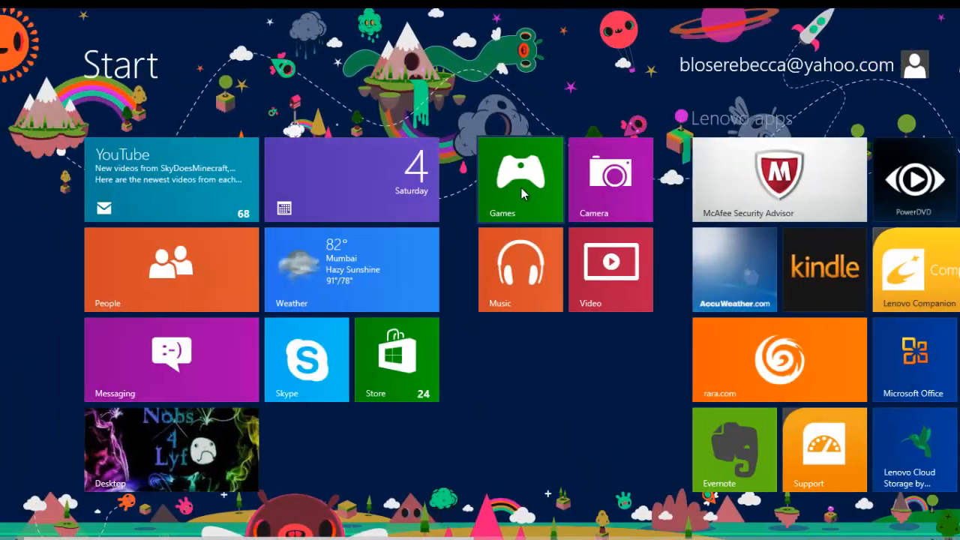
pyautogui.click(171, 451)
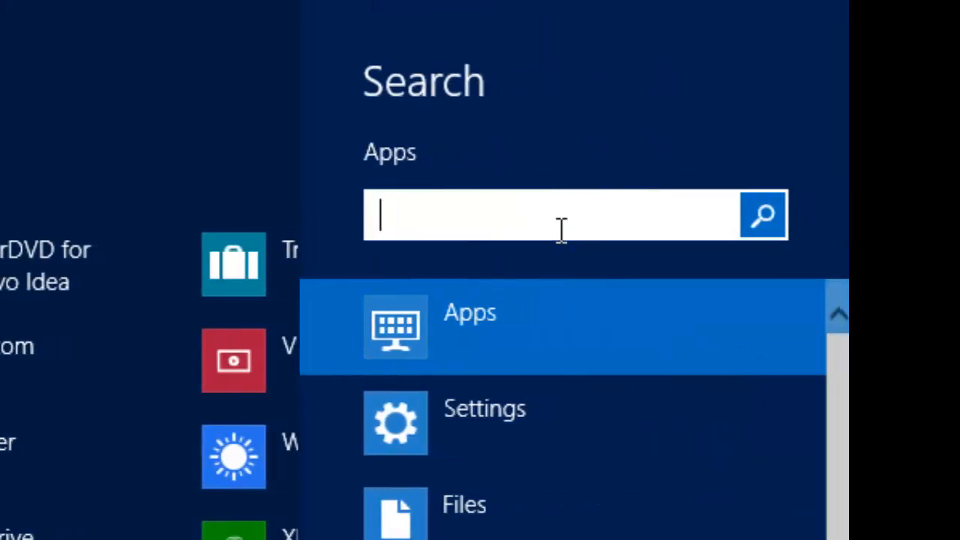
# Step: Search %appdata% to land in the AppData Roaming folder listing .minecraft
pyautogui.write('%')
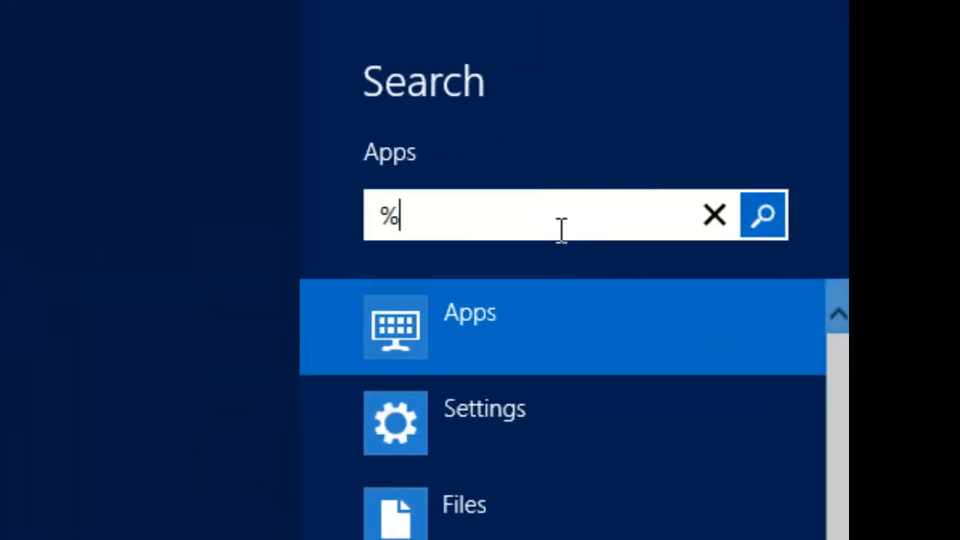
pyautogui.write('appd')
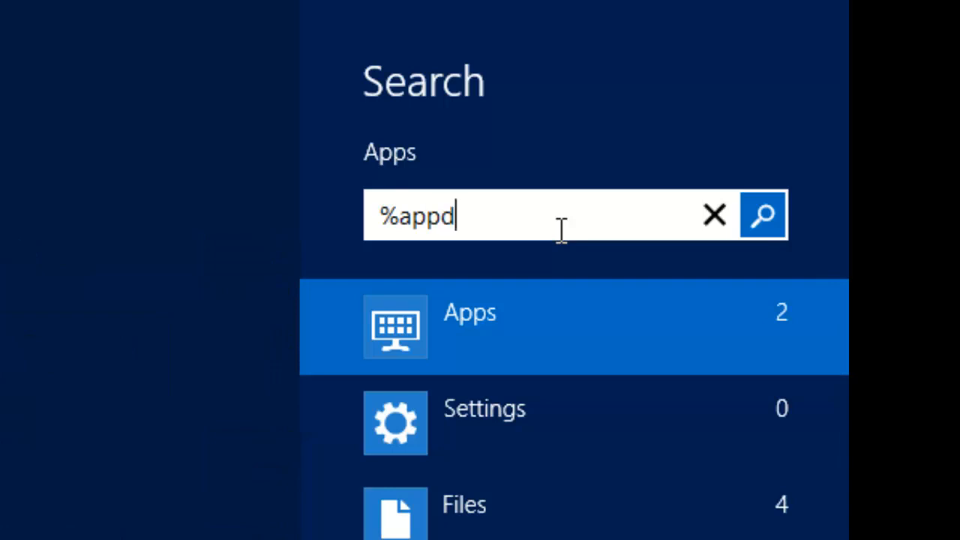
pyautogui.write('ata%')
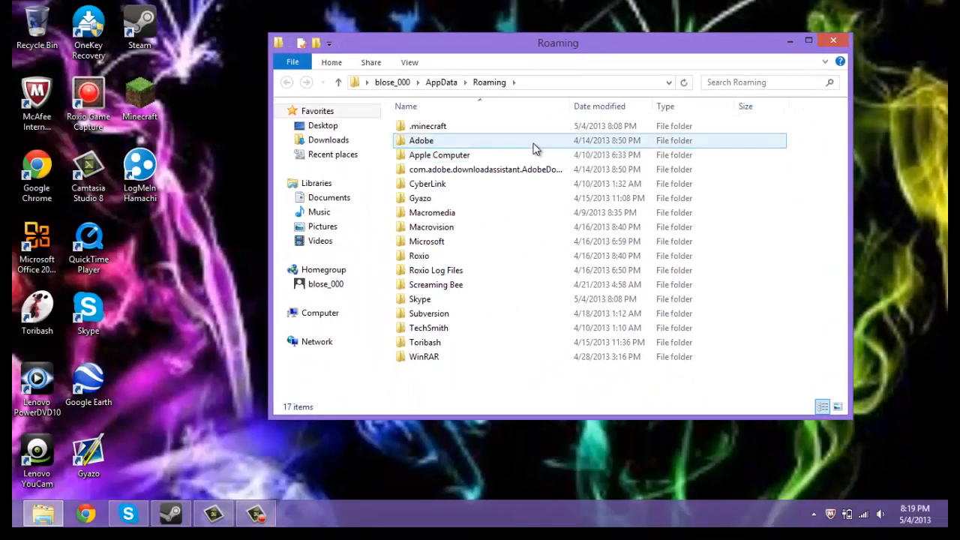
# Step: Browse into .minecraft\bin to see minecraft.jar, then close the Explorer window
pyautogui.doubleClick(428, 126)
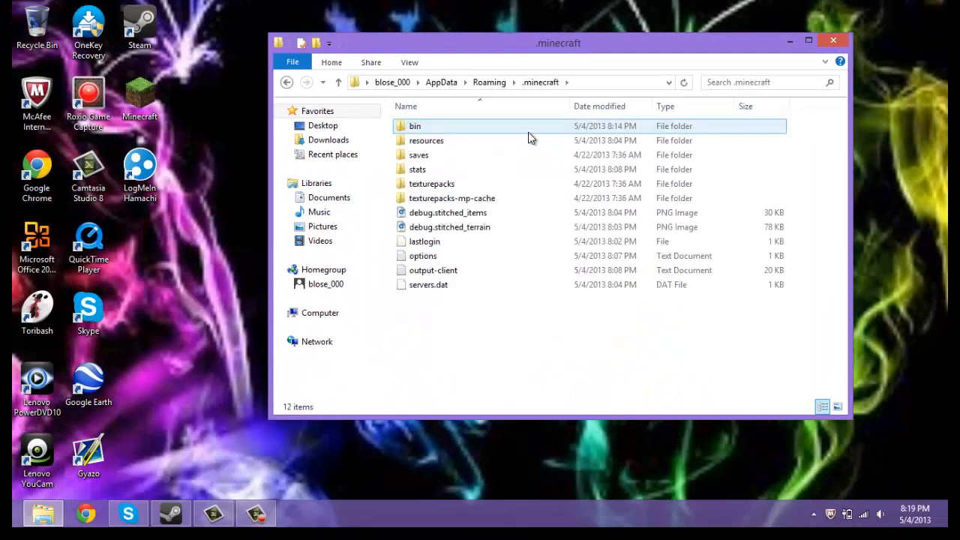
pyautogui.doubleClick(414, 126)
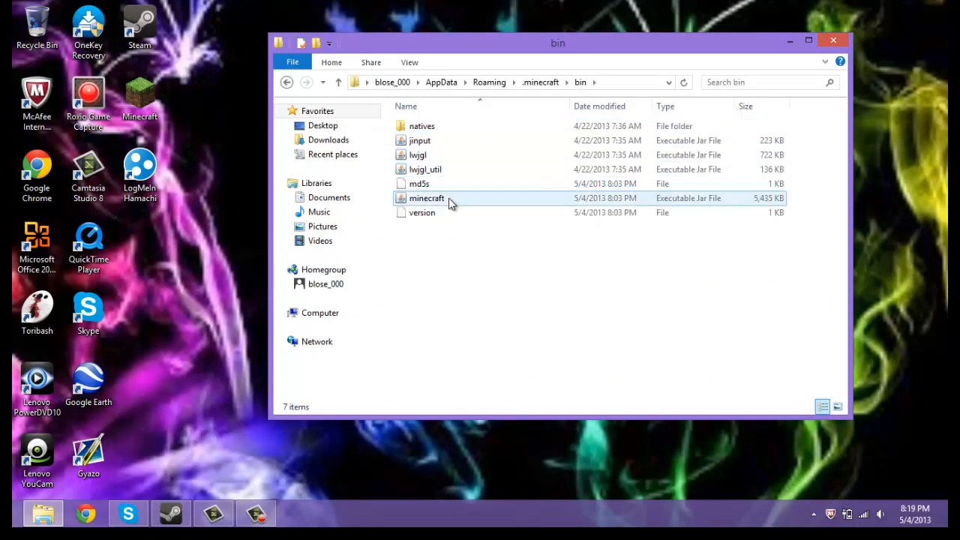
pyautogui.click(339, 81)
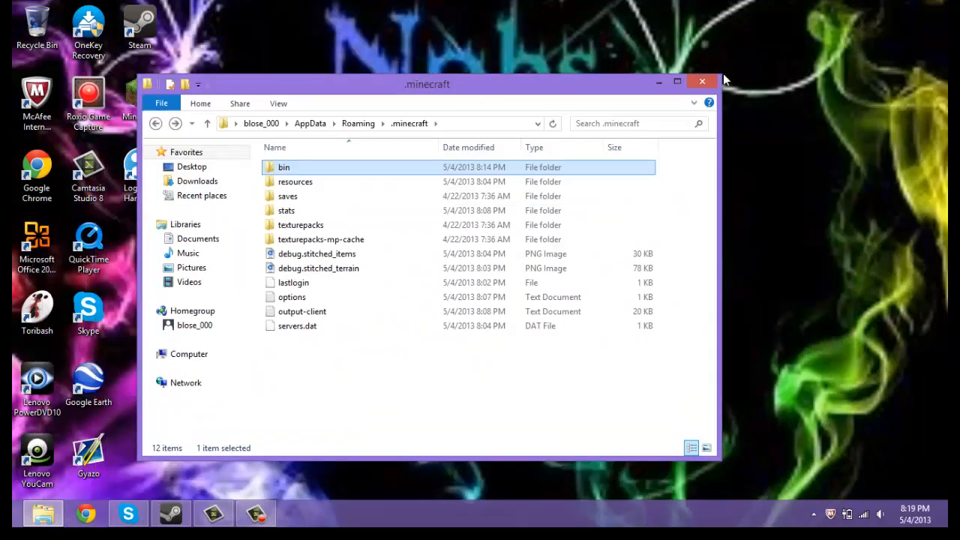
pyautogui.click(702, 81)
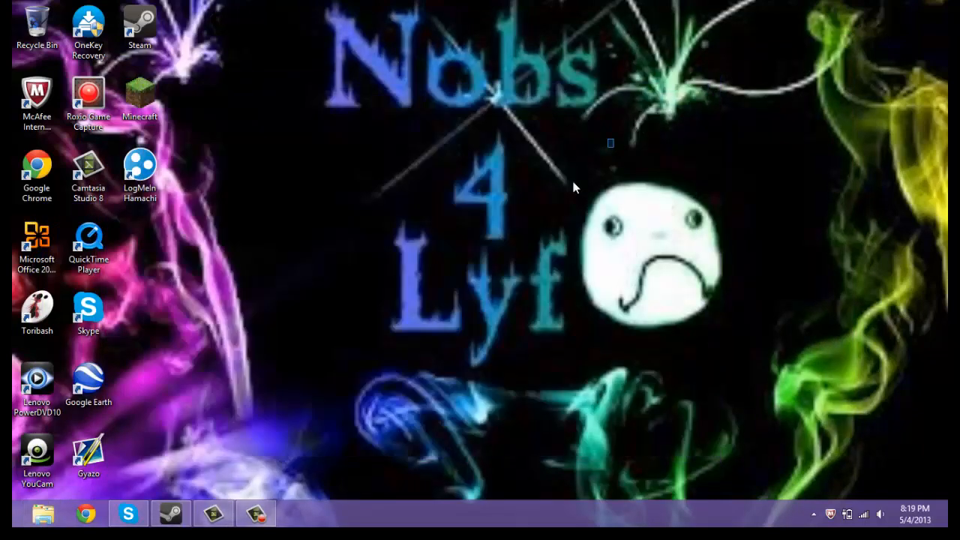